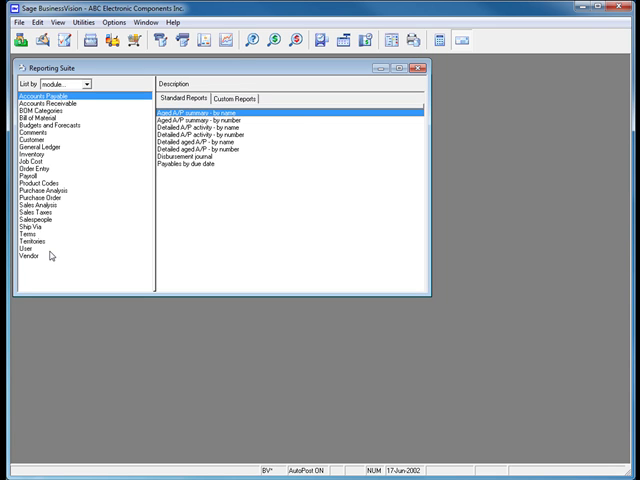
Show the vendor reports and bring up the T5018 summary report's parameters dialog
{"action": "left_click", "coordinate": [24, 256]}
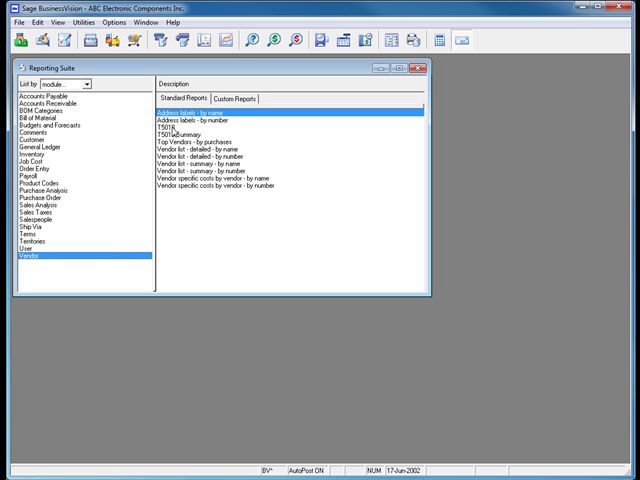
{"action": "double_click", "coordinate": [180, 132]}
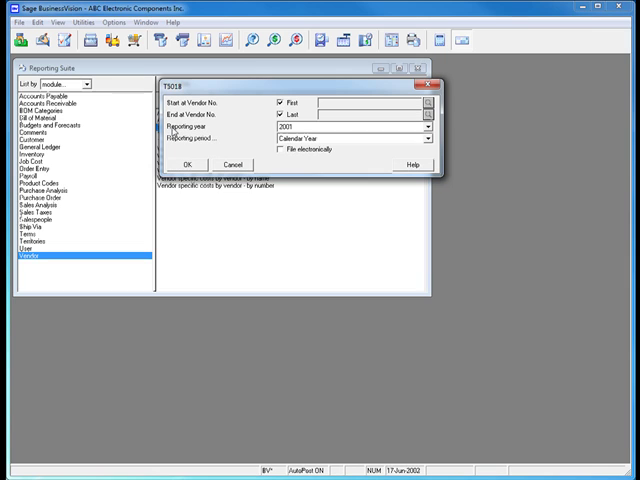
{"action": "mouse_move", "coordinate": [268, 252]}
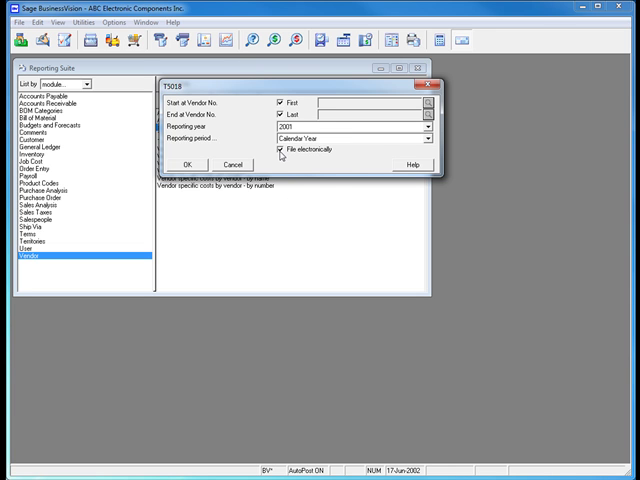
{"action": "mouse_move", "coordinate": [242, 224]}
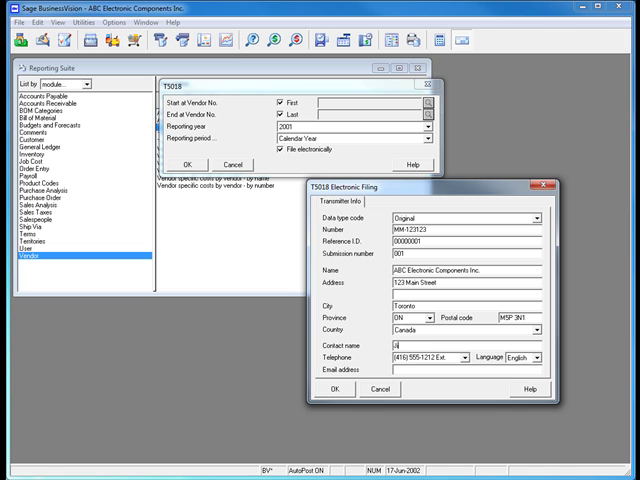
Enter 'Jim Smith' as the transmitter contact name for the electronic filing
{"action": "type", "text": "Jim Smith"}
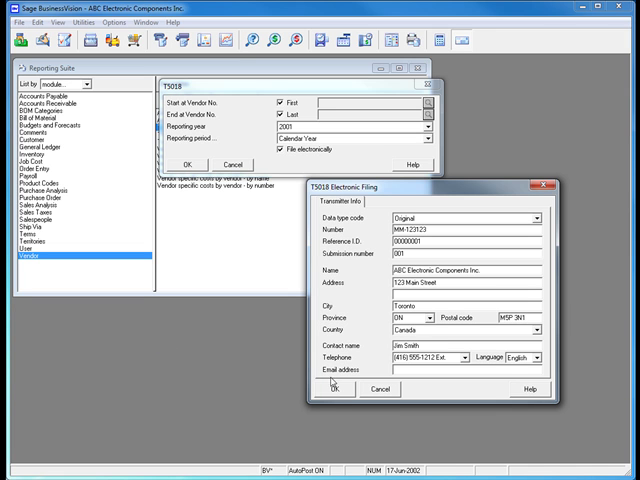
Accept the transmitter details and choose Desktop as the save location for the XML file
{"action": "left_click", "coordinate": [336, 390]}
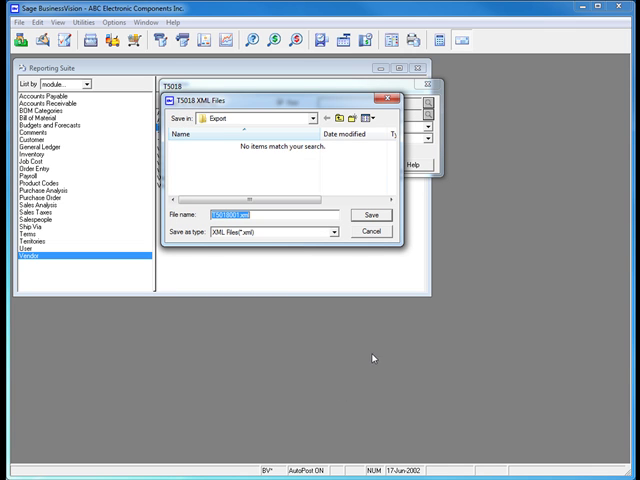
{"action": "mouse_move", "coordinate": [392, 340]}
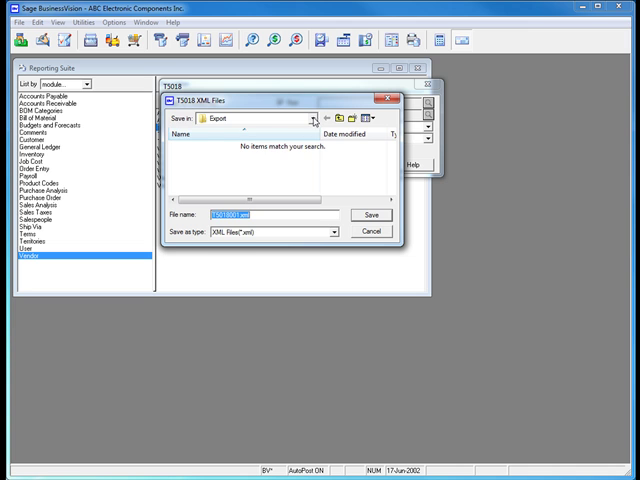
{"action": "left_click", "coordinate": [310, 120]}
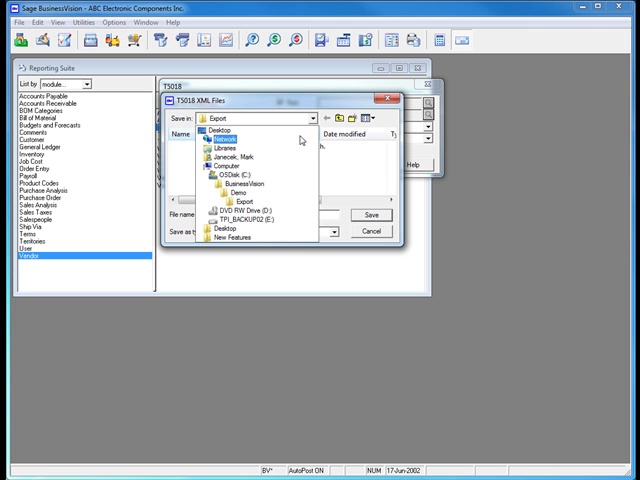